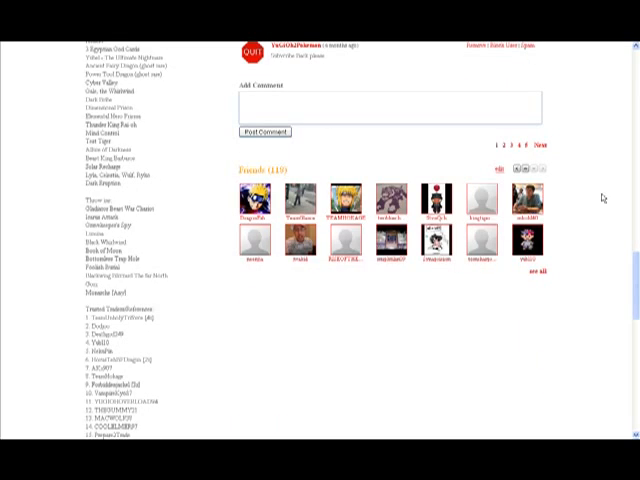
Scroll down the trusted traders list toward the personal messages inbox
{"action": "scroll", "scroll_direction": "down", "scroll_amount": 3}
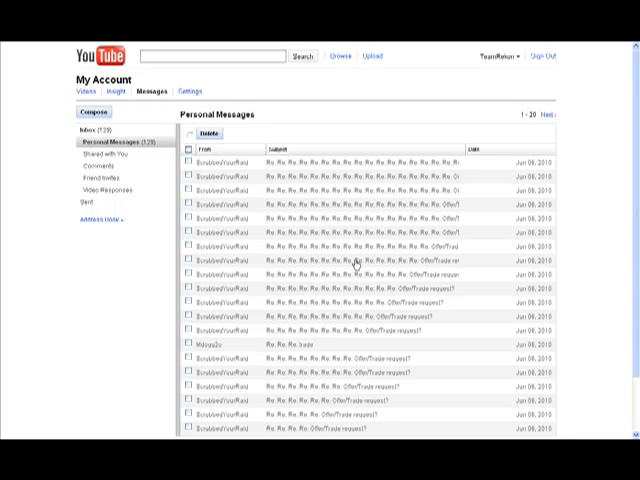
Expand the 'Re: Offer/Trade request?' message about being ripped off by a trader
{"action": "left_click", "coordinate": [340, 263]}
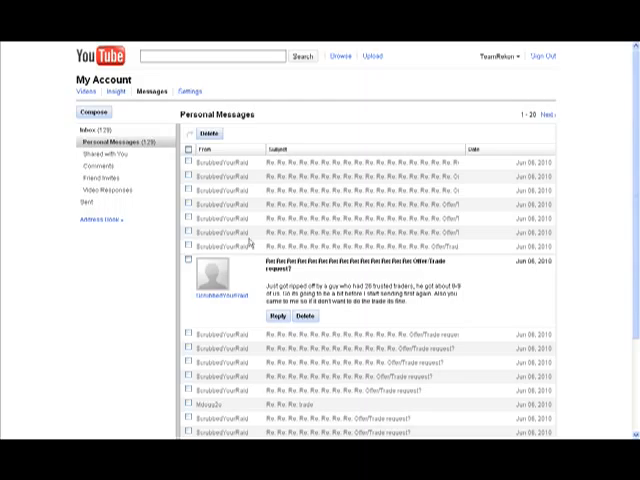
{"action": "mouse_move", "coordinate": [250, 242]}
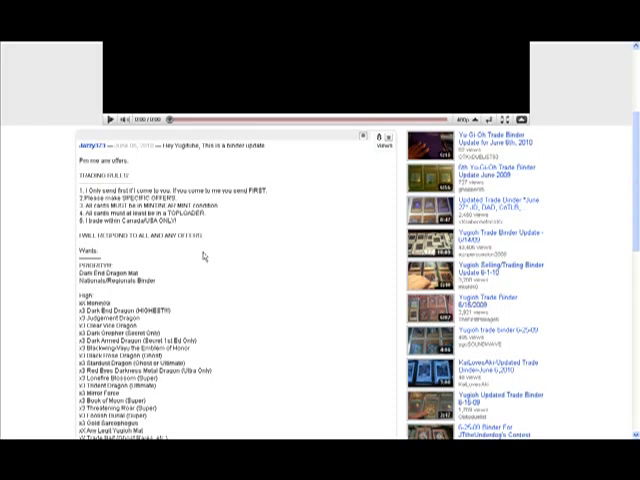
Select trading rule 1 about only sending first, then return to the expanded message
{"action": "scroll", "scroll_direction": "down", "scroll_amount": 3}
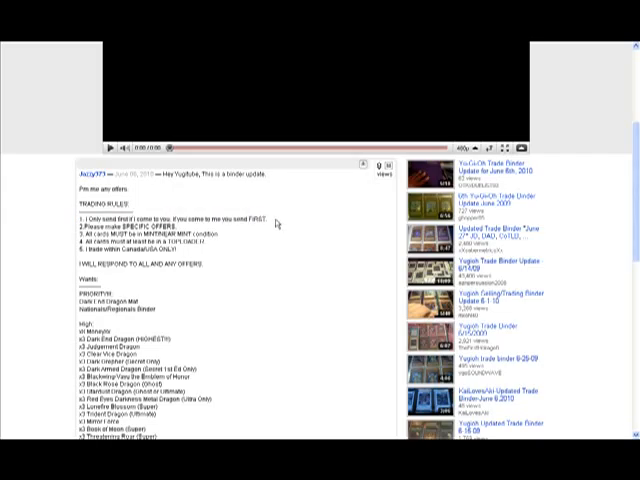
{"action": "triple_click", "coordinate": [150, 221]}
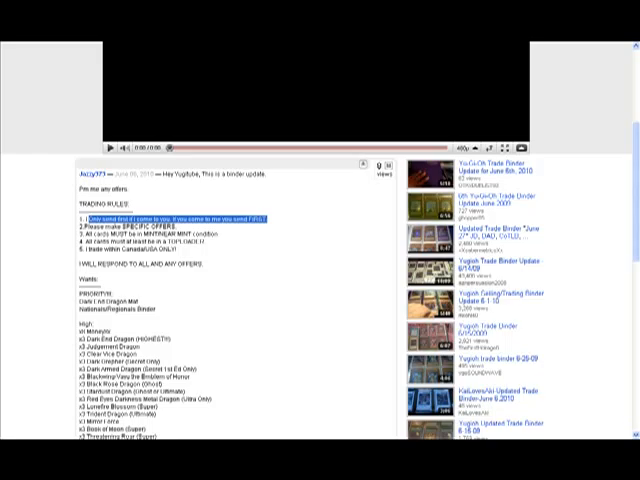
{"action": "scroll", "scroll_direction": "down", "scroll_amount": 3}
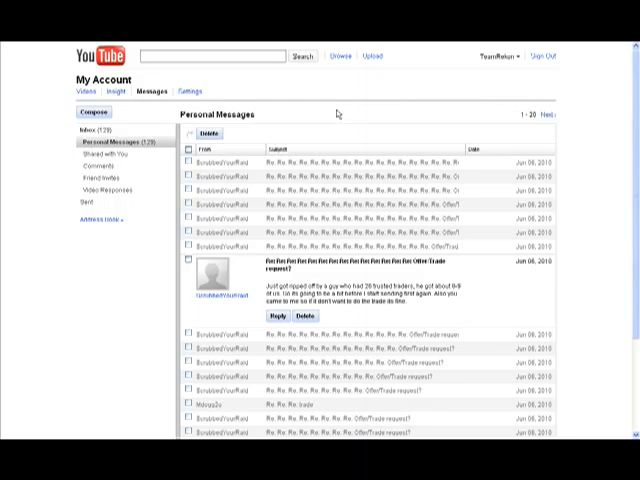
{"action": "mouse_move", "coordinate": [425, 128]}
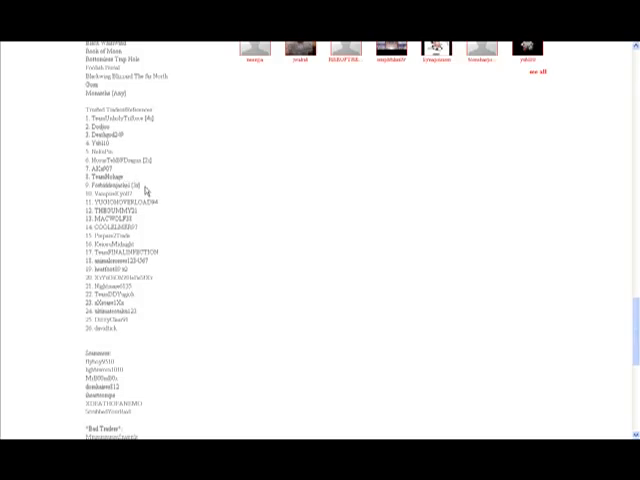
{"action": "mouse_move", "coordinate": [195, 236]}
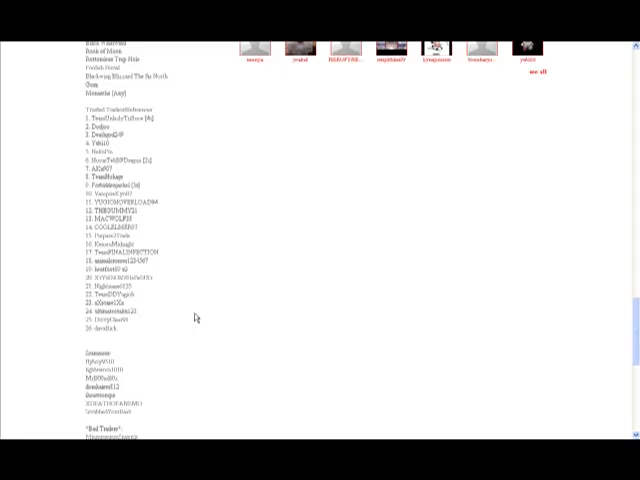
{"action": "mouse_move", "coordinate": [156, 315]}
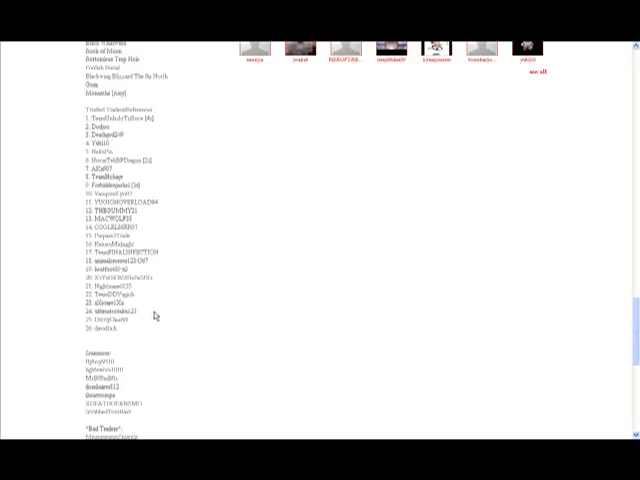